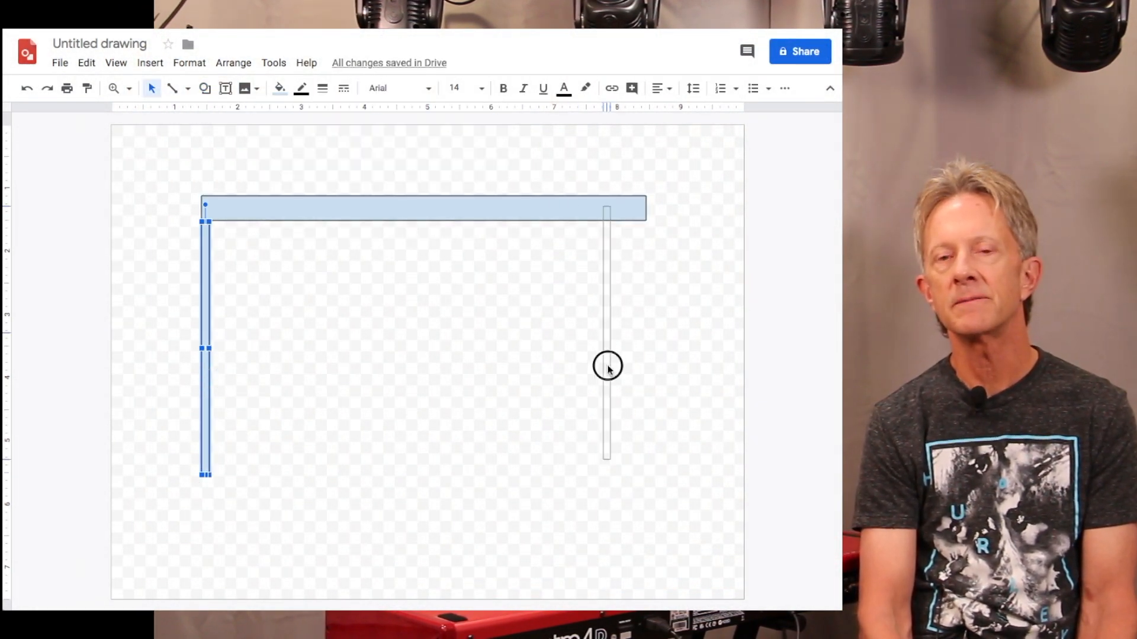
Step: Add the truss's right leg and hang four small grey fixtures under the top bar
click(204, 88)
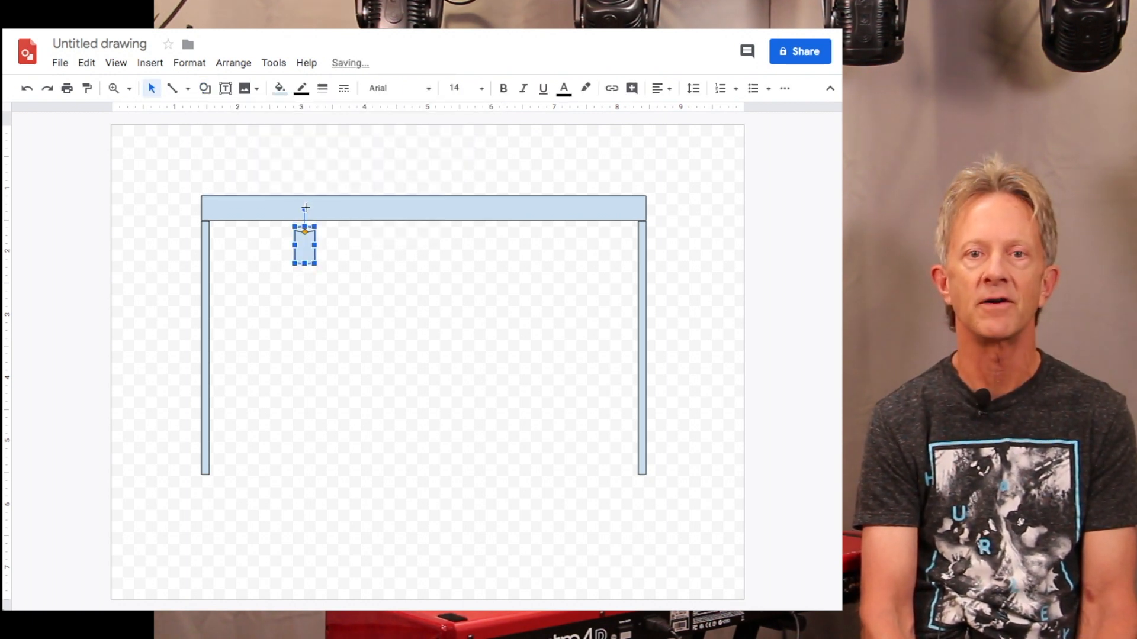
click(279, 87)
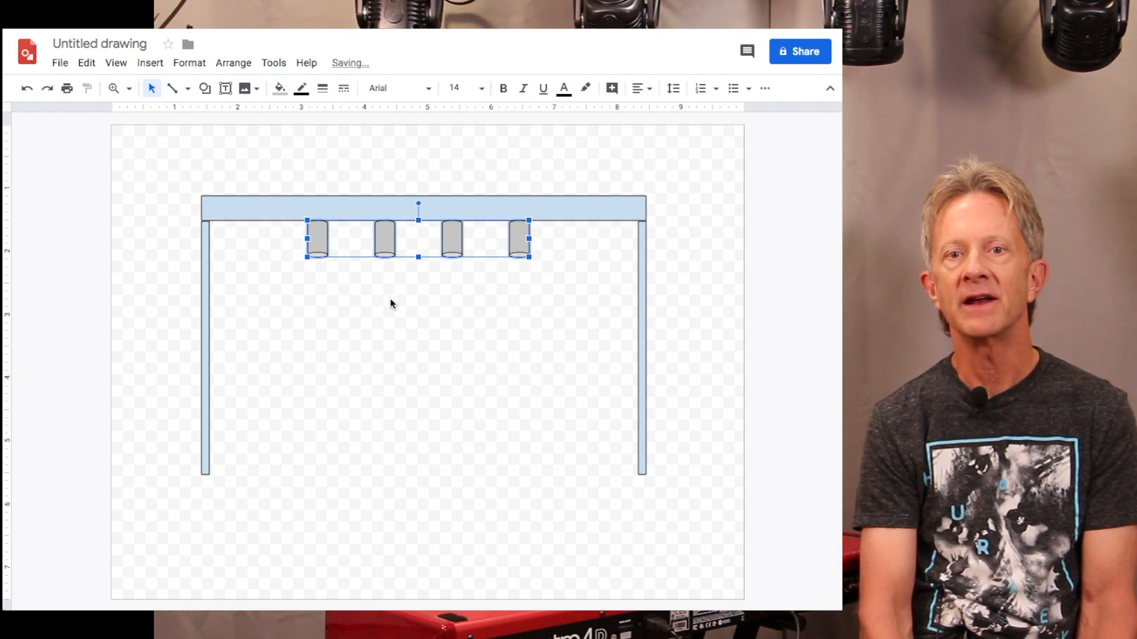
click(279, 87)
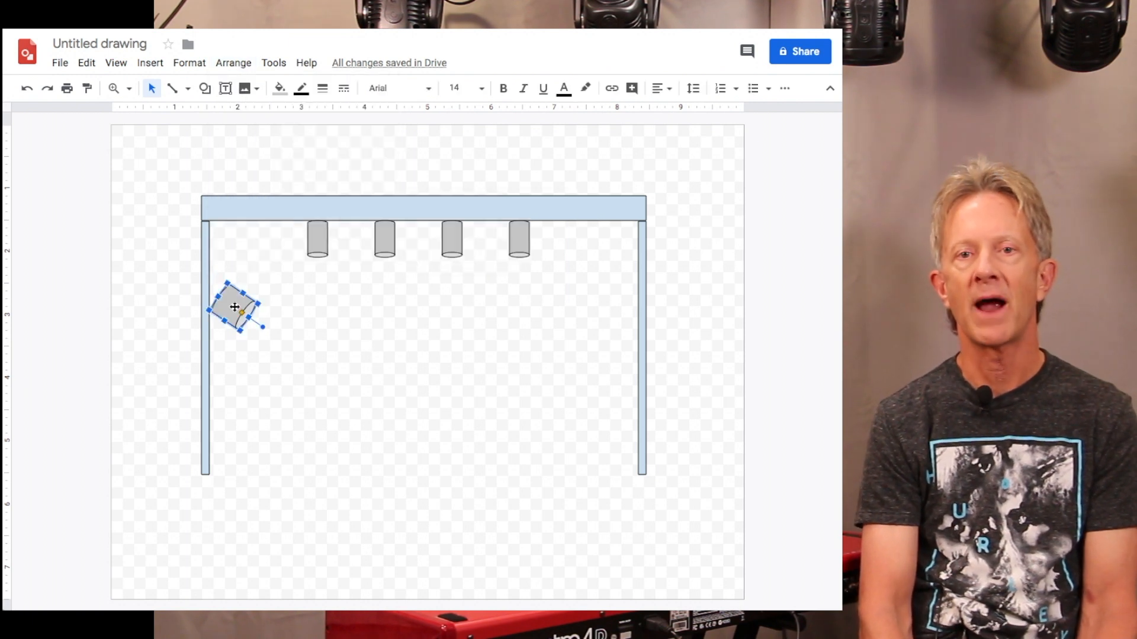
Step: Tilt the left PAR can toward the stage and level the right can with it
drag(234, 307, 609, 304)
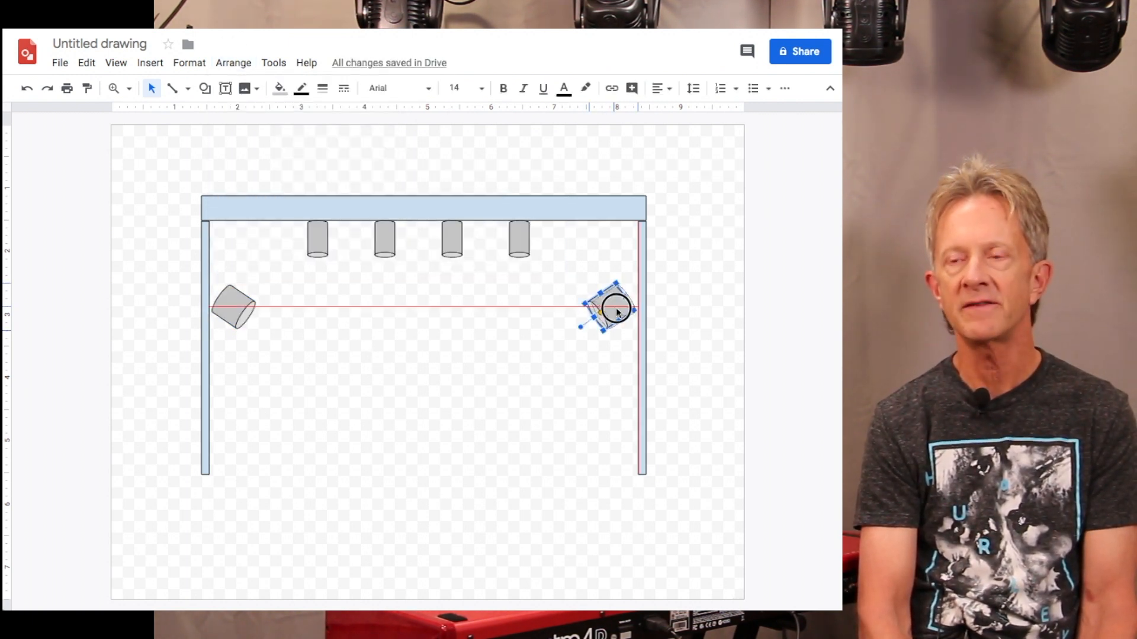
click(180, 93)
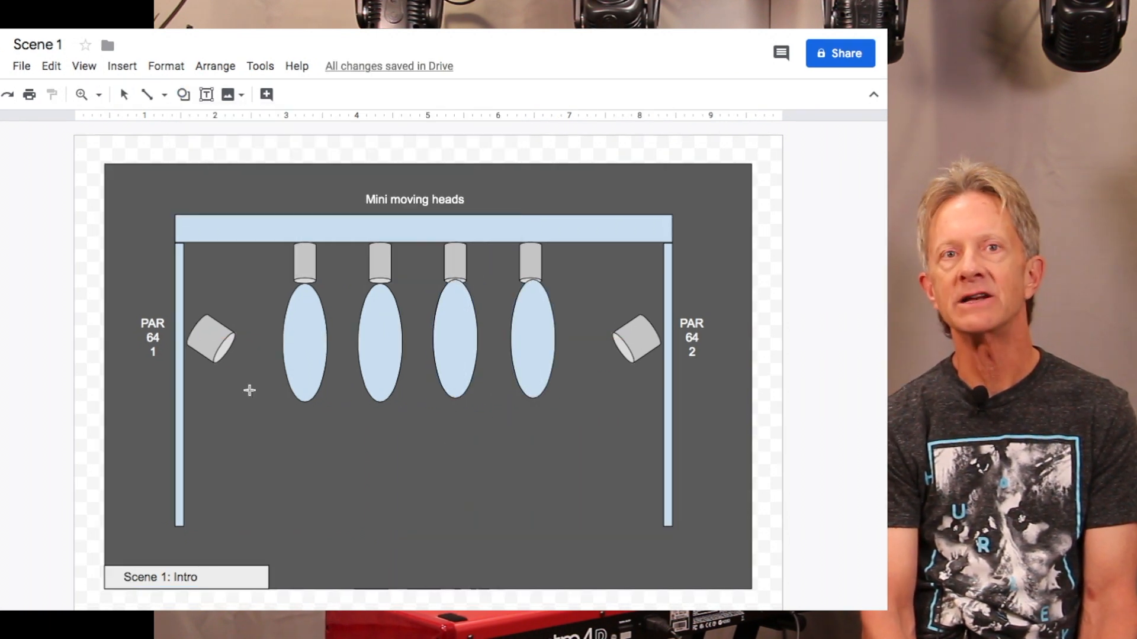
Step: Colour the beams: red PAR 64 cones, green and purple glows under the moving heads
drag(212, 341, 276, 442)
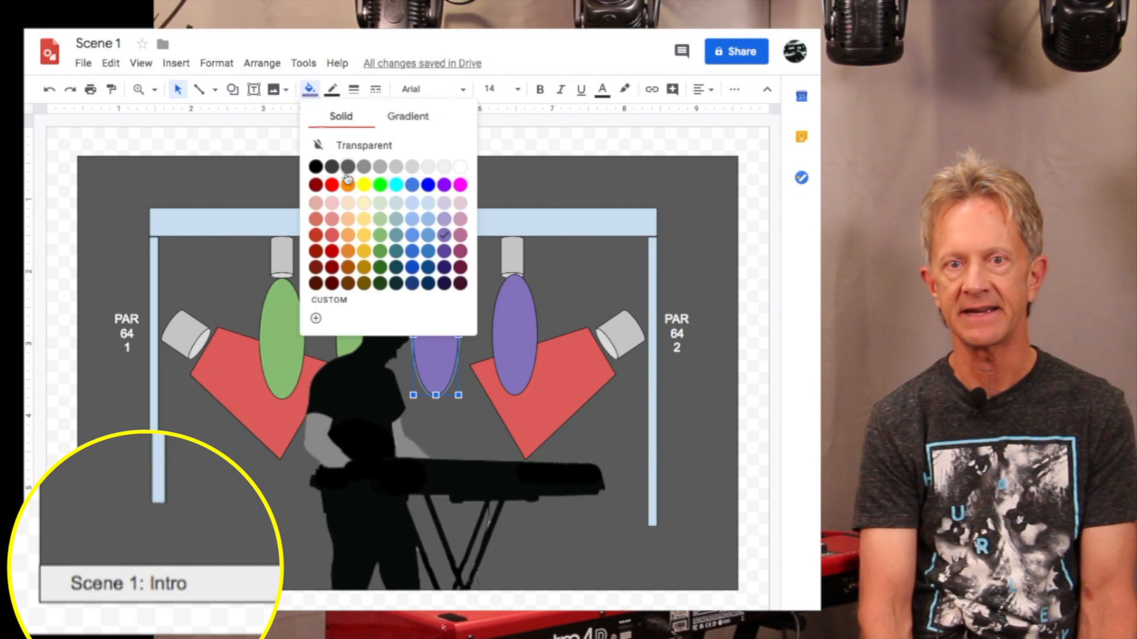
click(334, 24)
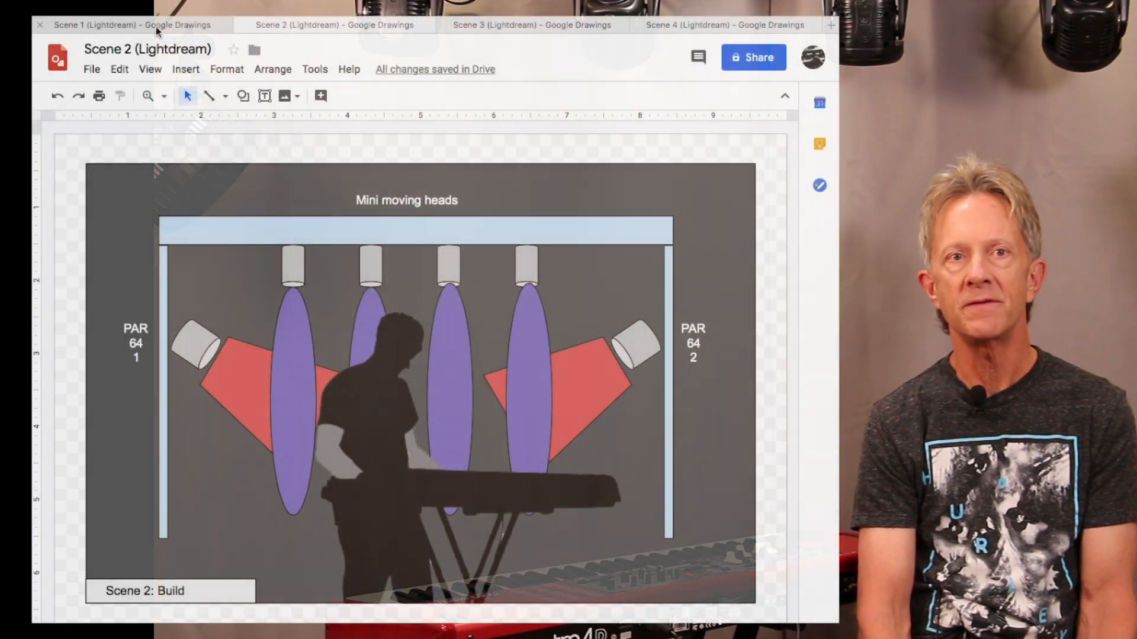
Step: Flip through Scene 1, 2, 4 and 2 again, ending on Scene 3: Bridge
click(127, 24)
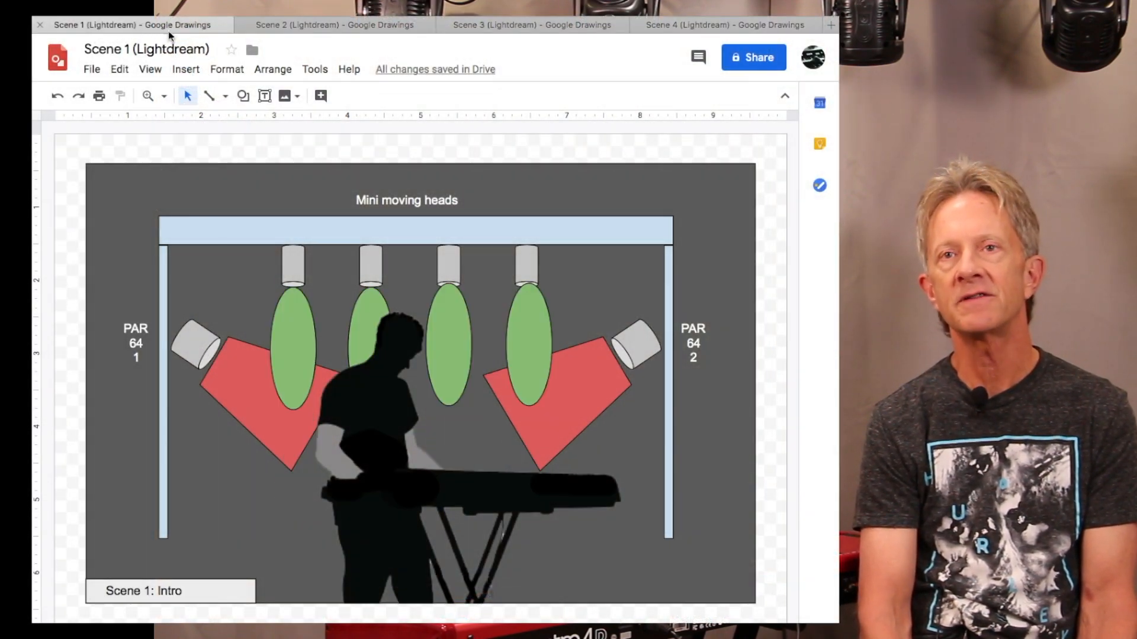
click(334, 25)
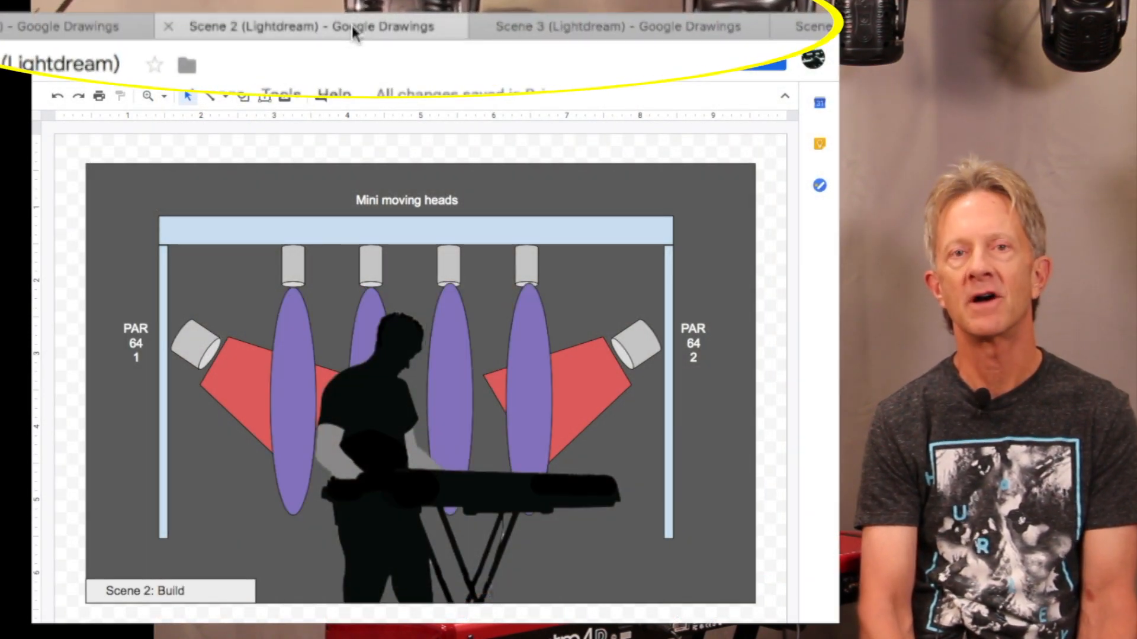
click(612, 26)
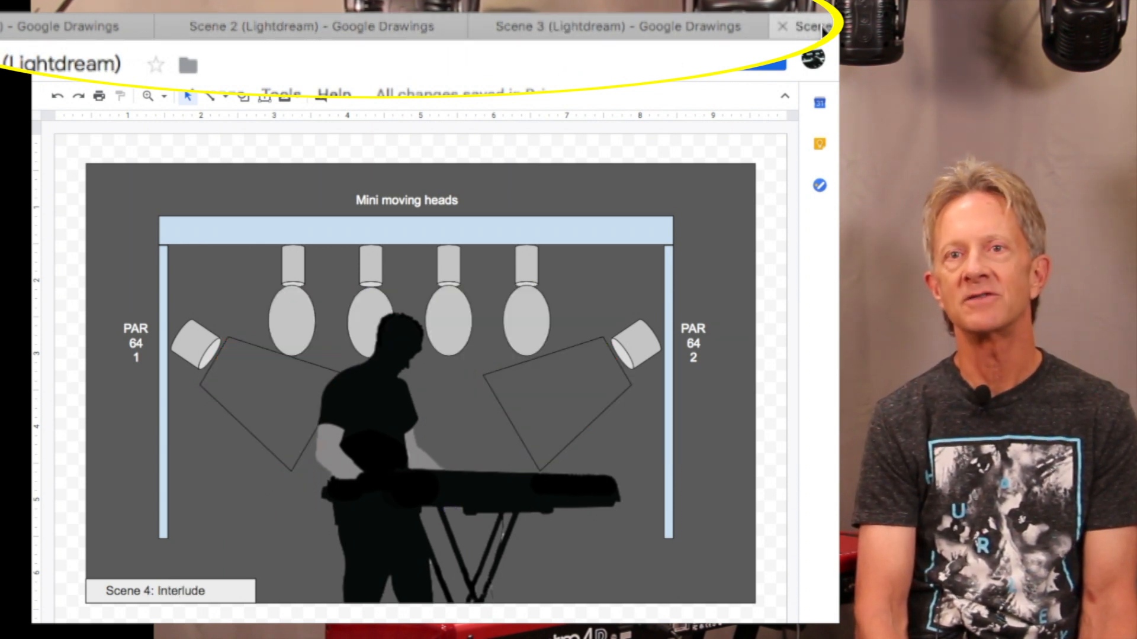
click(335, 25)
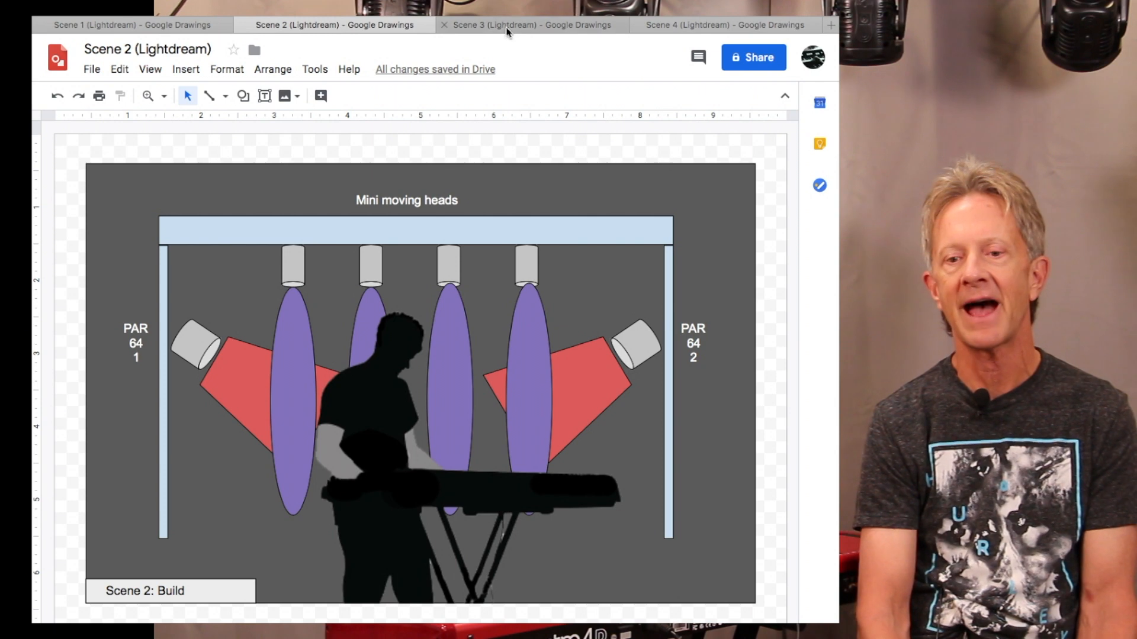
click(530, 25)
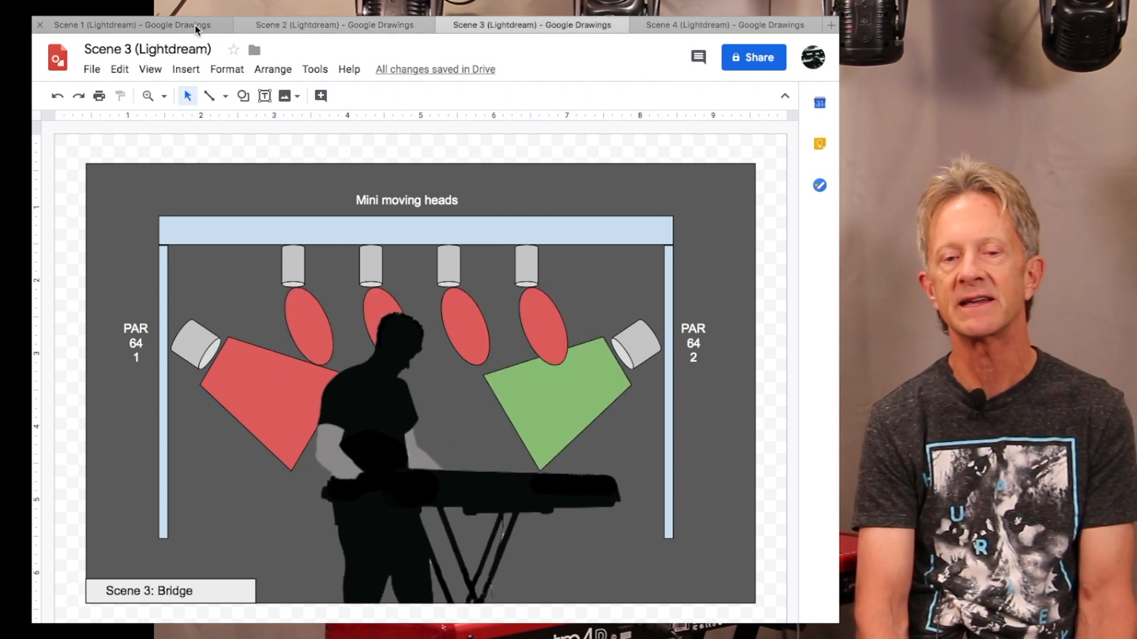